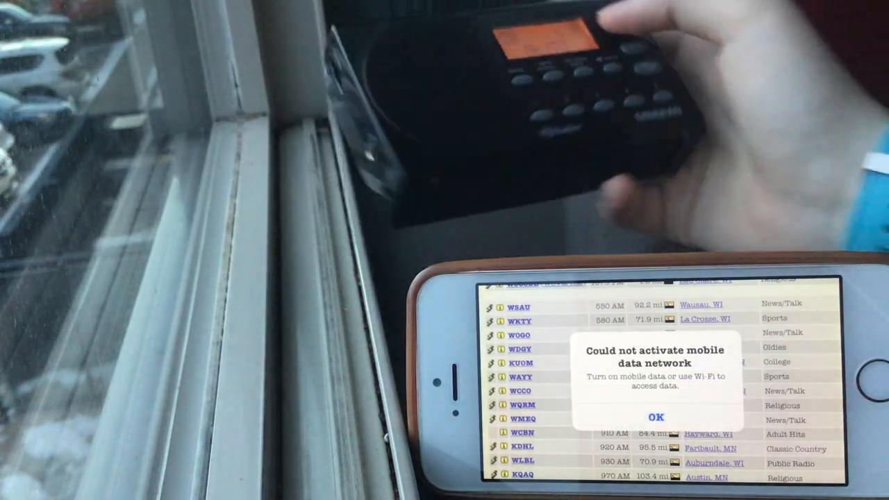
Step: Dismiss the 'Could not activate mobile data network' alert to clear the AM station list
click(655, 416)
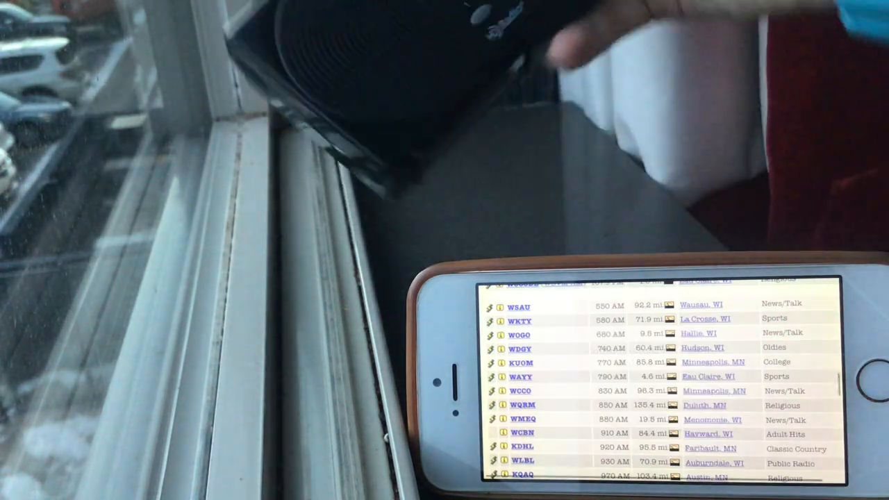